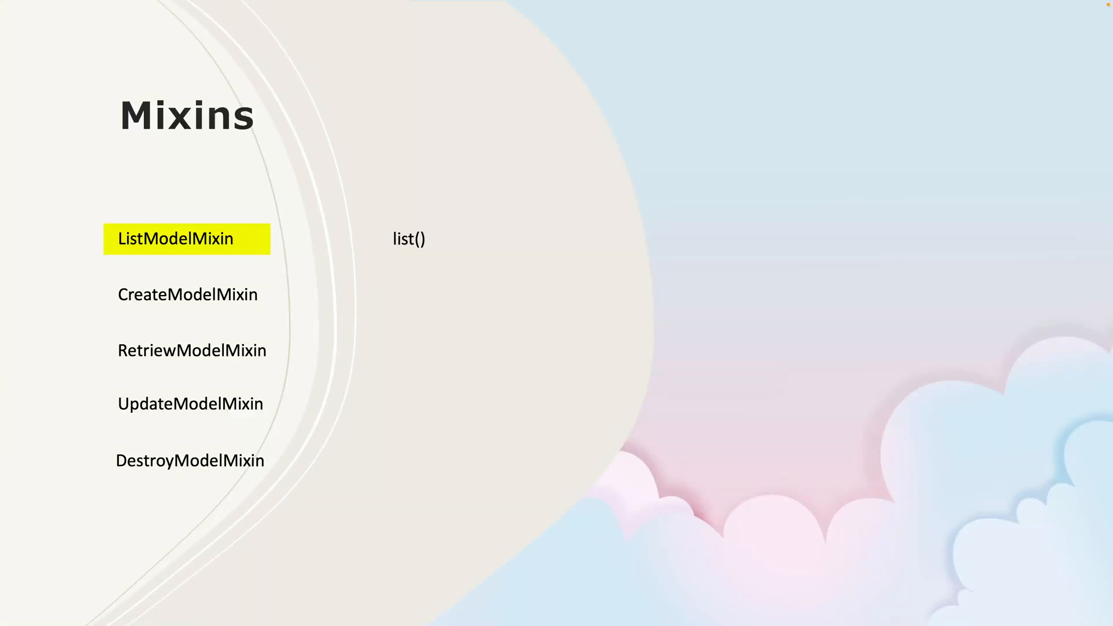
# Reveal create(), retrieve() and update() beside their mixins, leaving DestroyModelMixin's method hidden
pyautogui.click(186, 294)
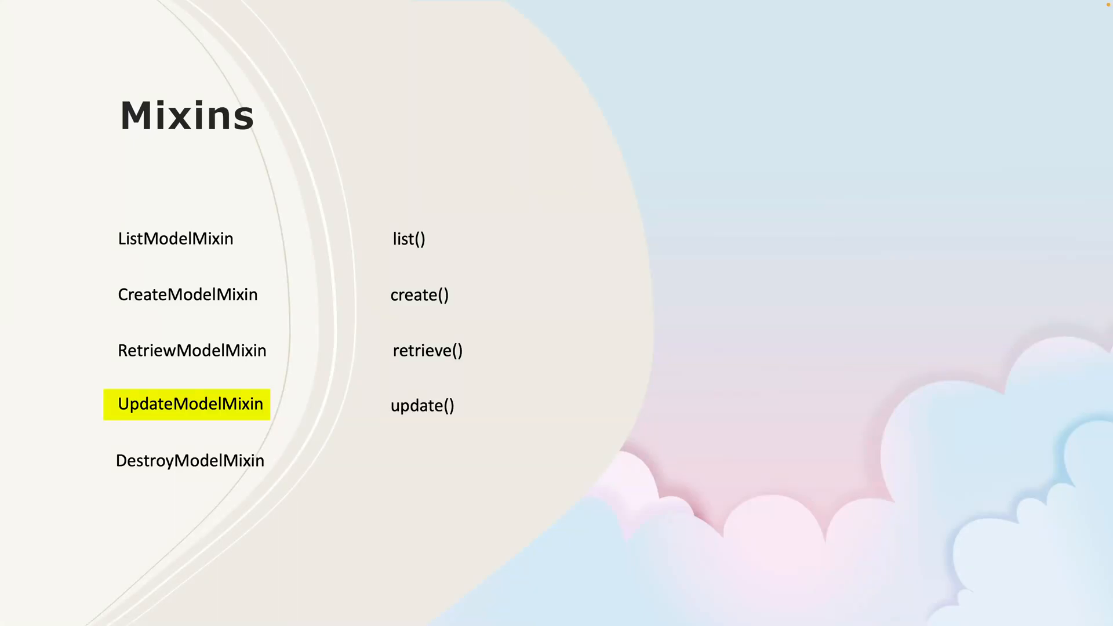
pyautogui.click(186, 403)
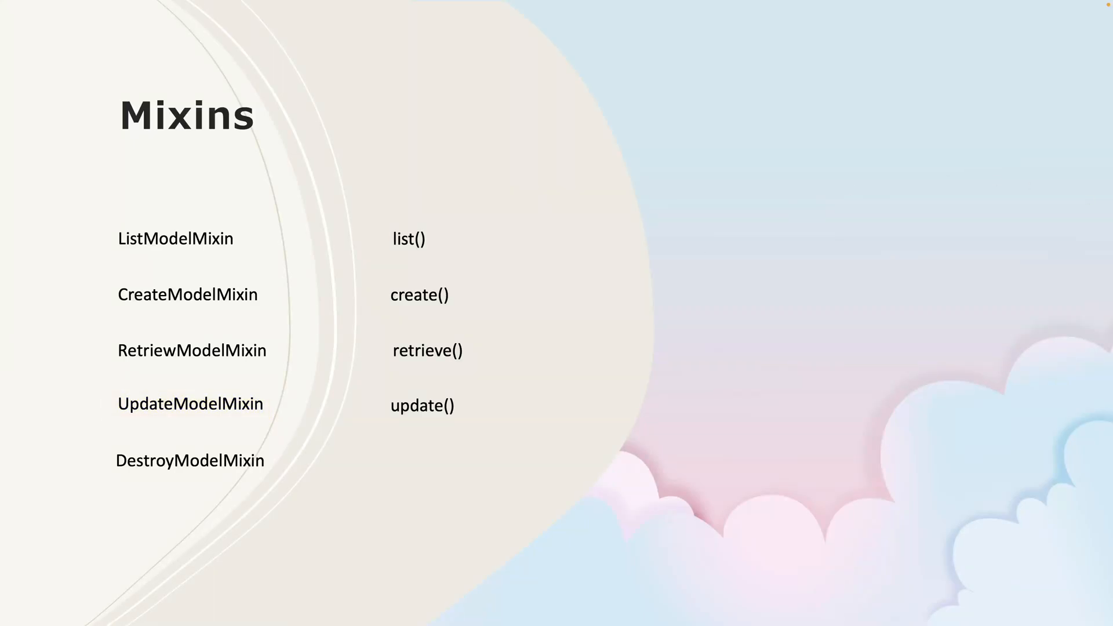
pyautogui.doubleClick(187, 460)
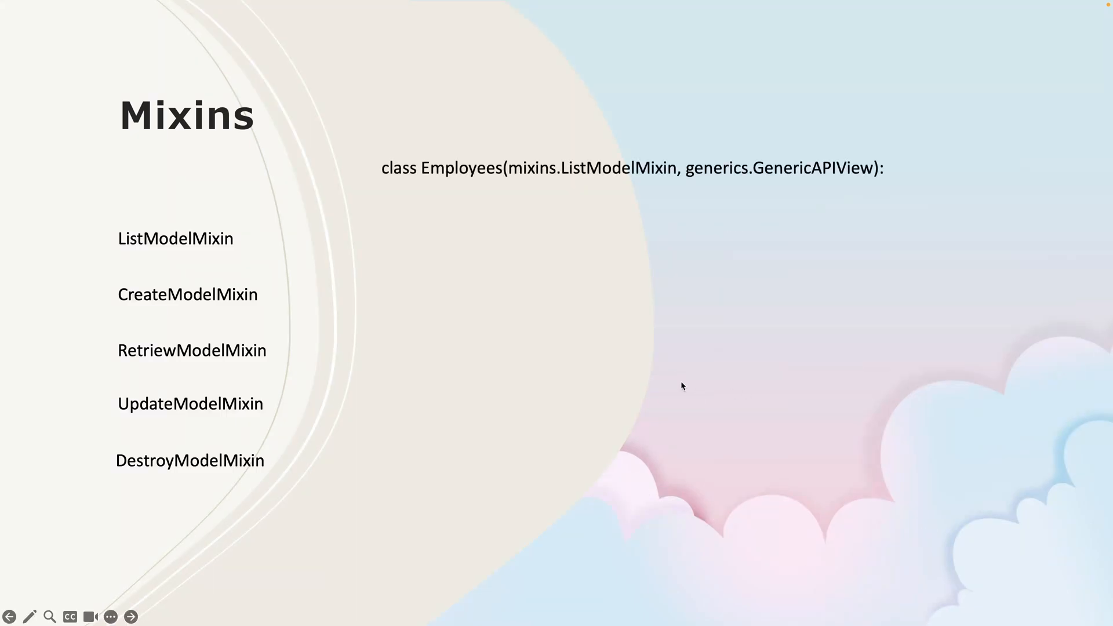
pyautogui.moveTo(632, 187)
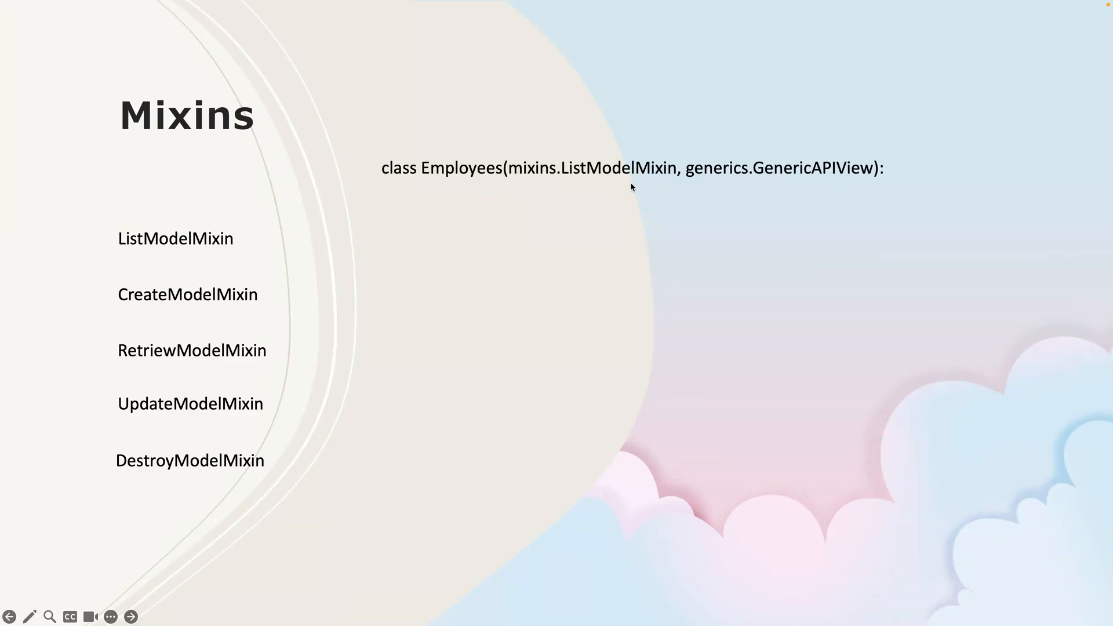
pyautogui.moveTo(712, 184)
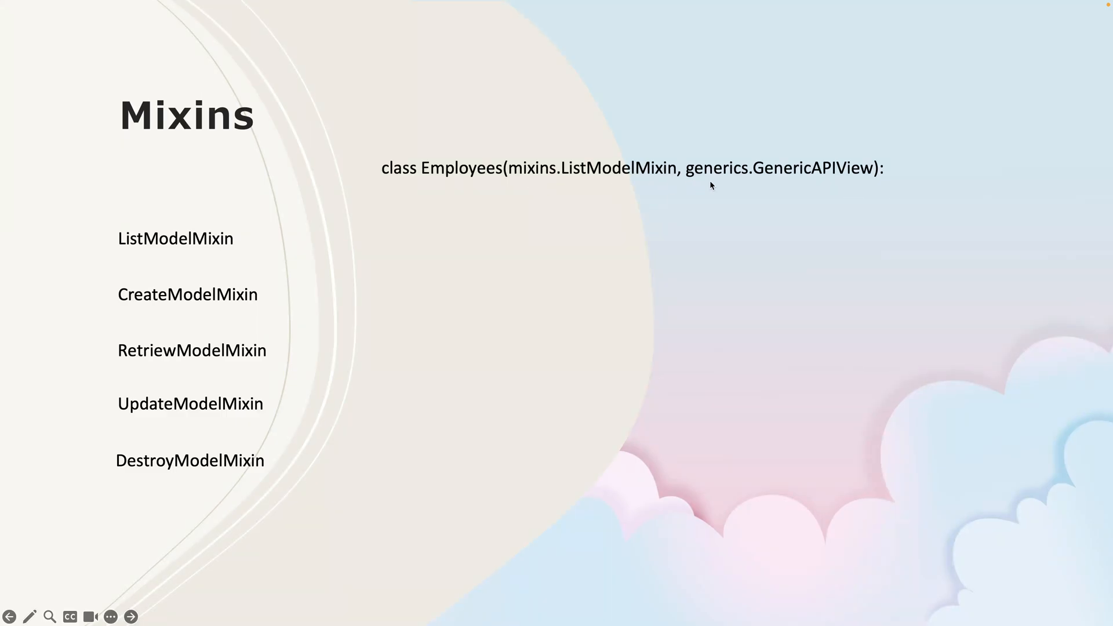
pyautogui.moveTo(834, 189)
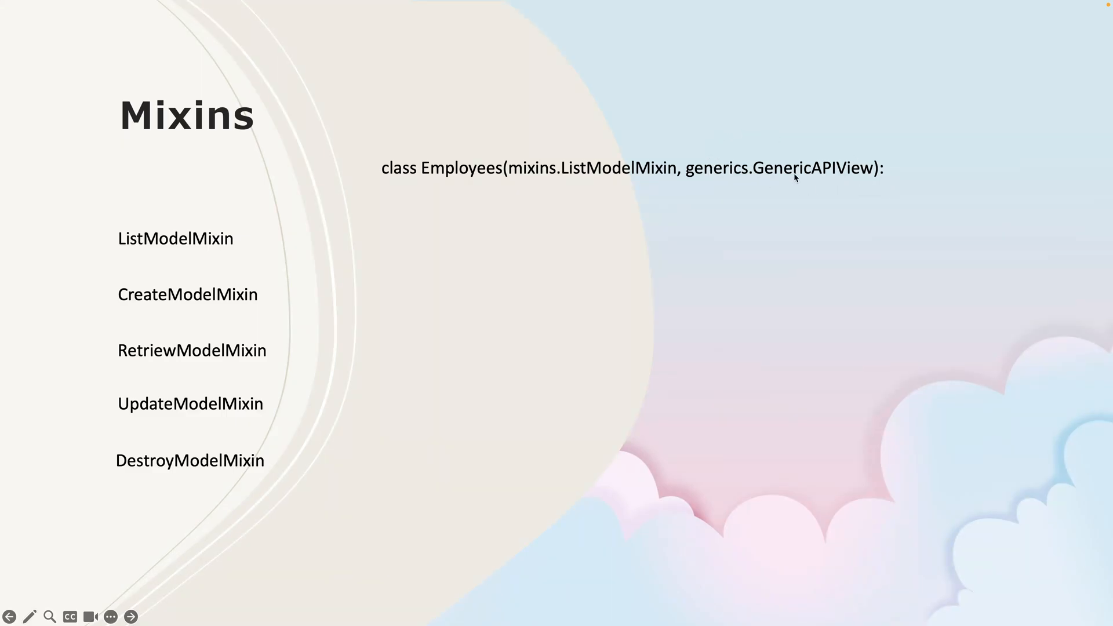
pyautogui.moveTo(814, 180)
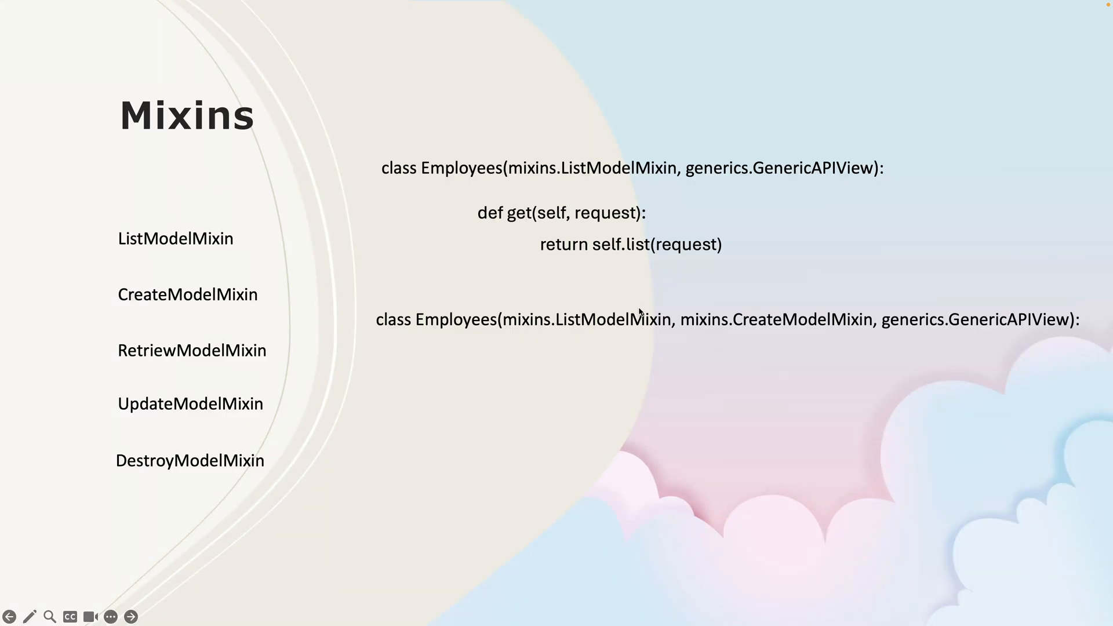
pyautogui.moveTo(709, 325)
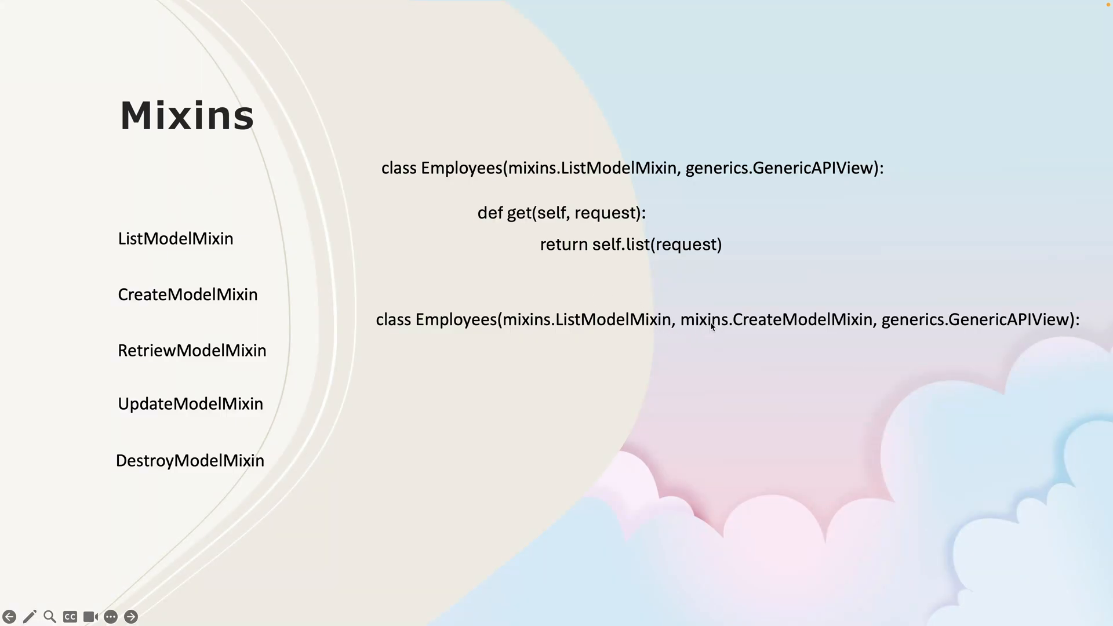